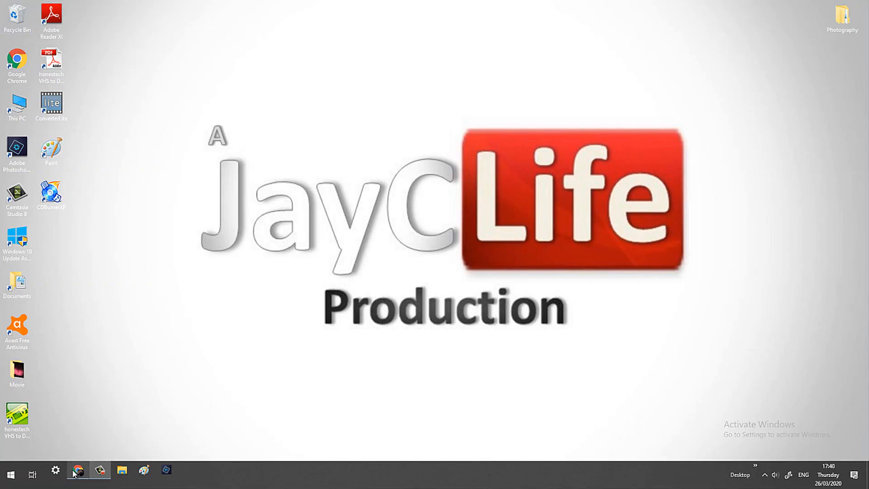
Launch Chrome and search Google for WeTransfer.
click(78, 476)
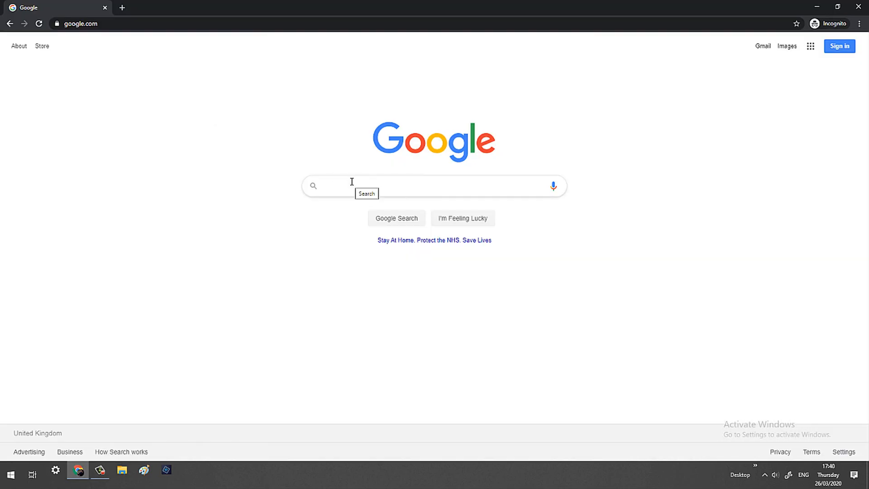
text(W)
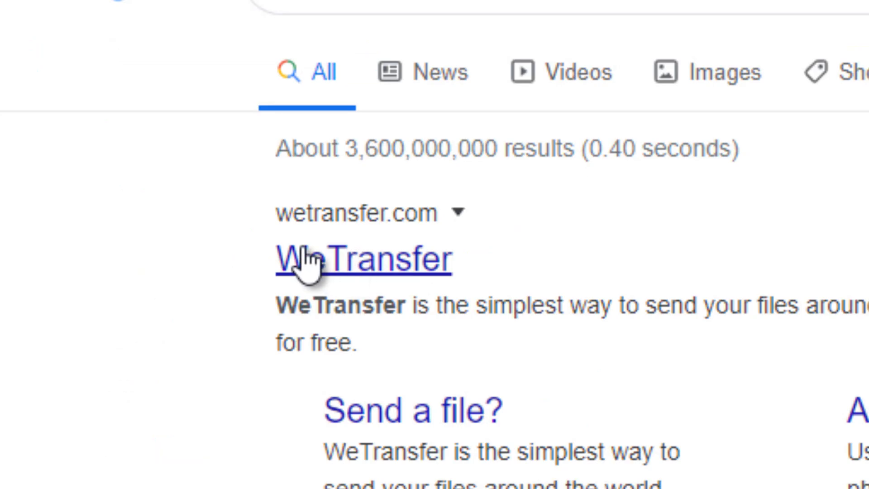
mouse_move(400, 293)
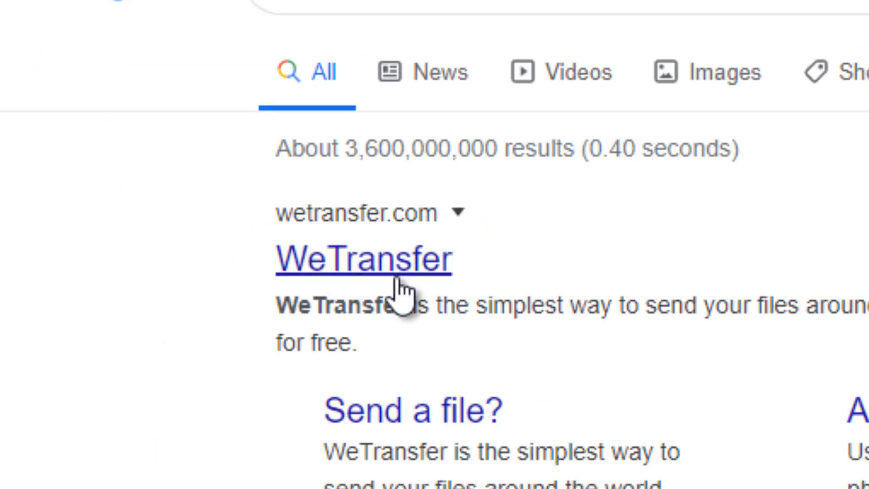
Go to wetransfer.com from the results, agree to its terms and continue with the free plan.
click(366, 259)
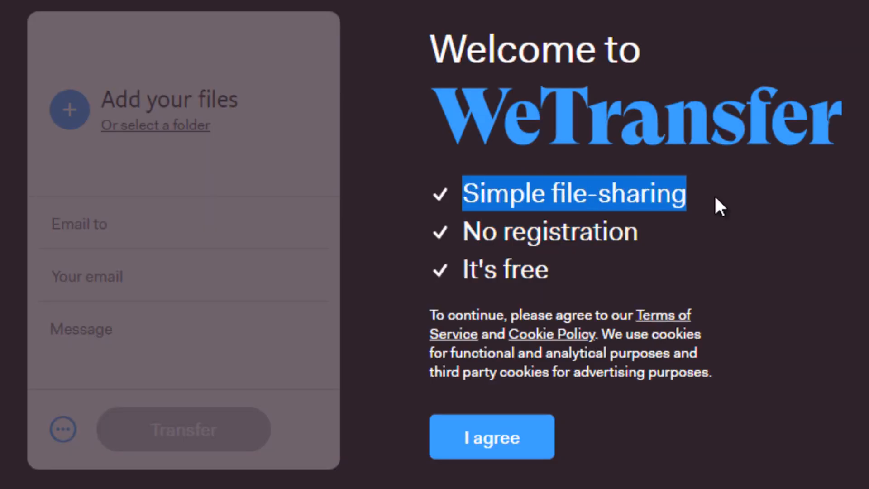
click(490, 437)
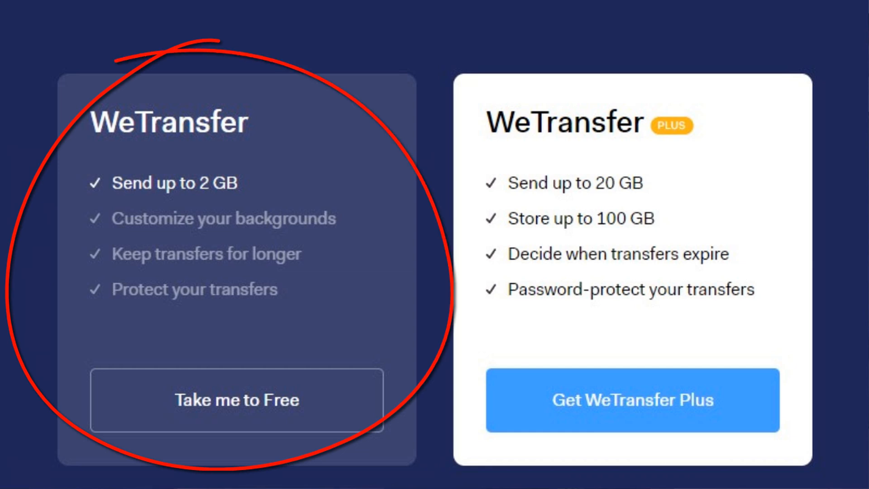
click(236, 399)
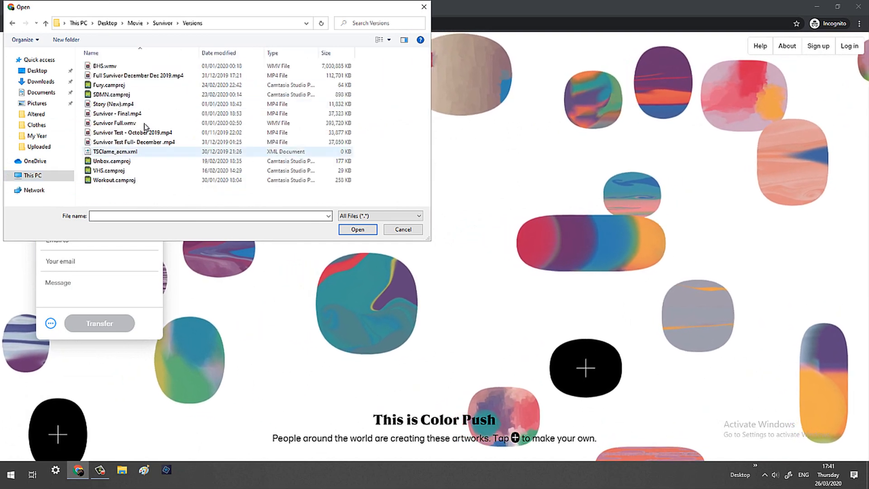
Add the Full Survivor December Dec 2019.mp4 video to the transfer.
click(138, 75)
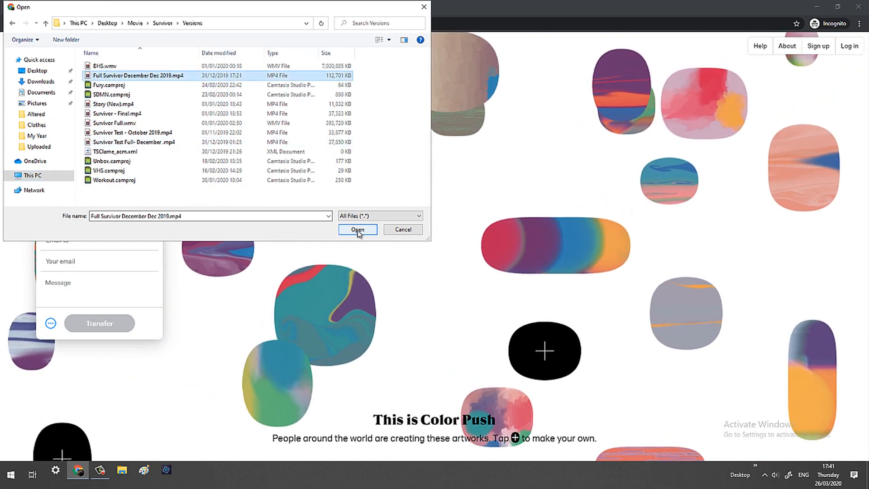
click(357, 229)
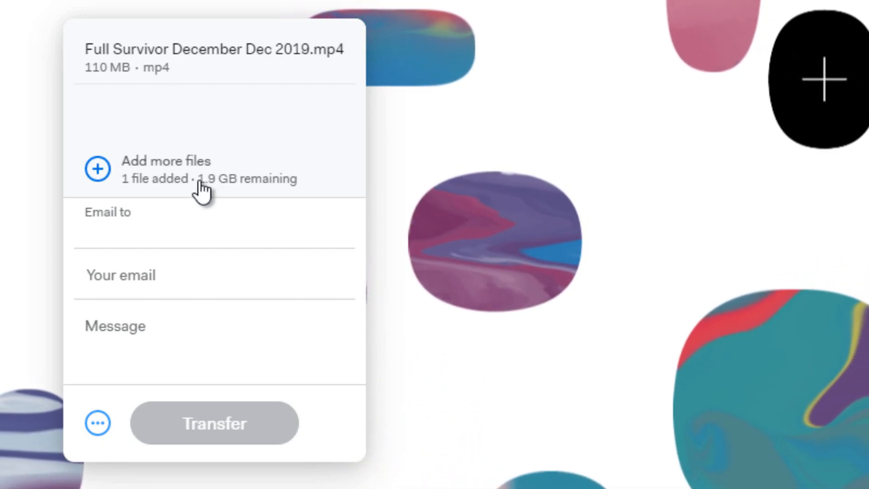
Add the GymShark Thumbnail Templatee.jpg photo from Downloads as a second file.
click(98, 169)
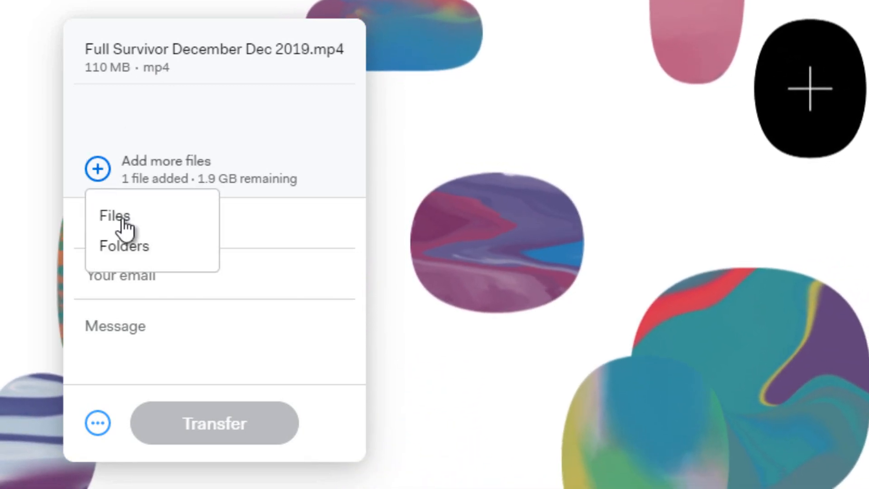
click(114, 216)
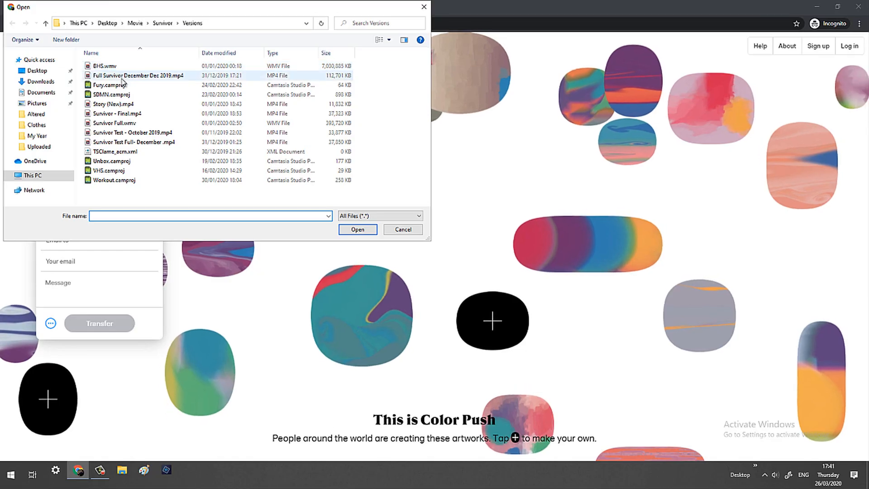
click(40, 93)
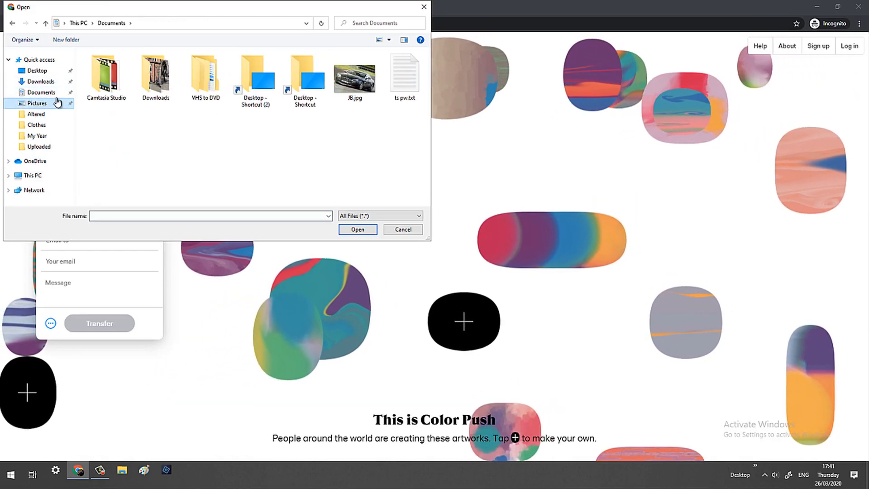
click(41, 82)
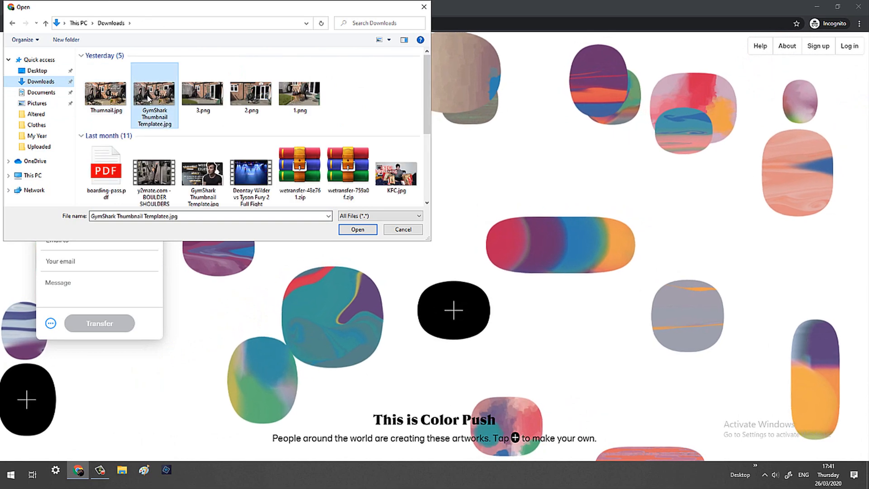
click(357, 229)
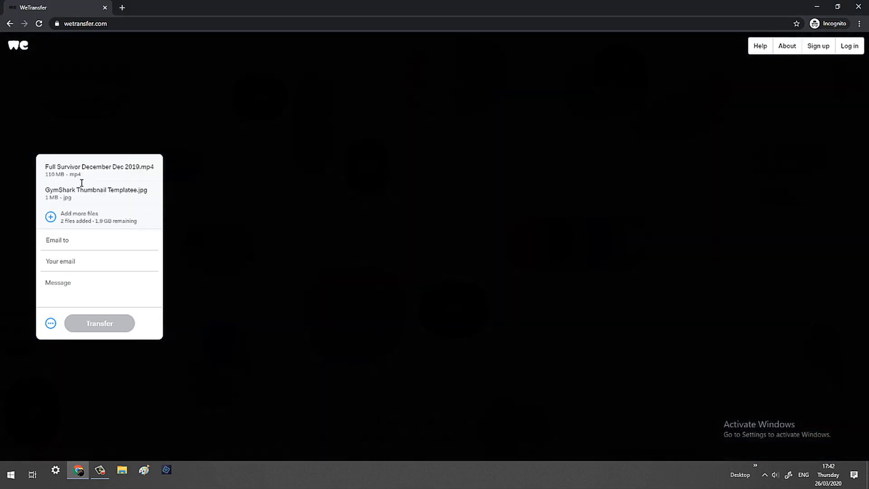
click(83, 244)
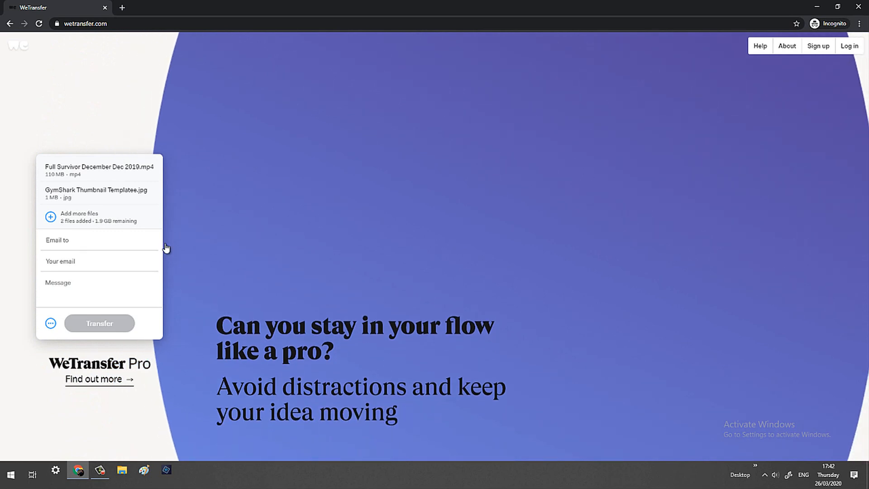
Enter the Gmail recipient and Hotmail sender addresses with a message, then transfer the files.
scroll(down, 3)
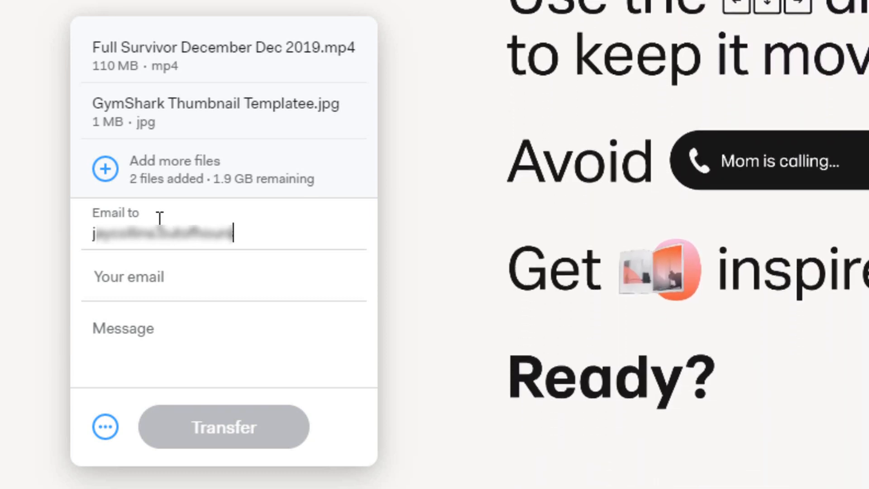
text(@gmail.com)
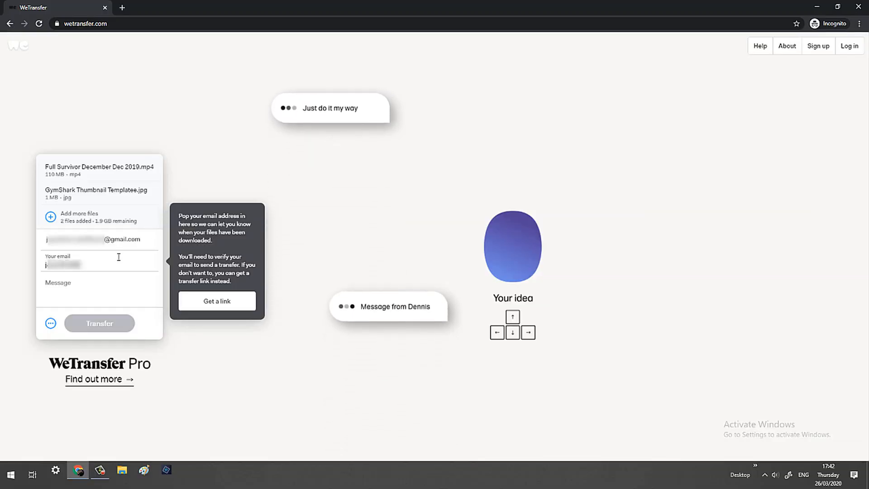
text(@hotmail.co.uk)
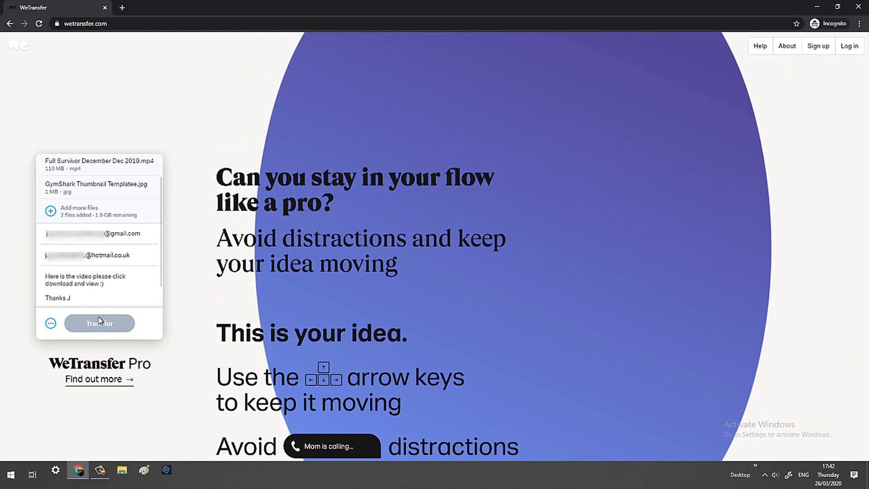
click(100, 323)
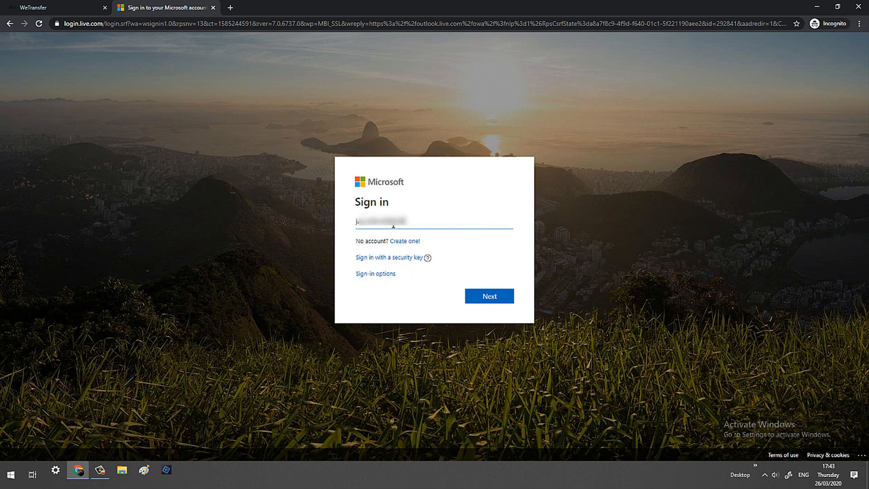
Sign in to the Hotmail account with its password and keep it signed in on this browser.
click(488, 295)
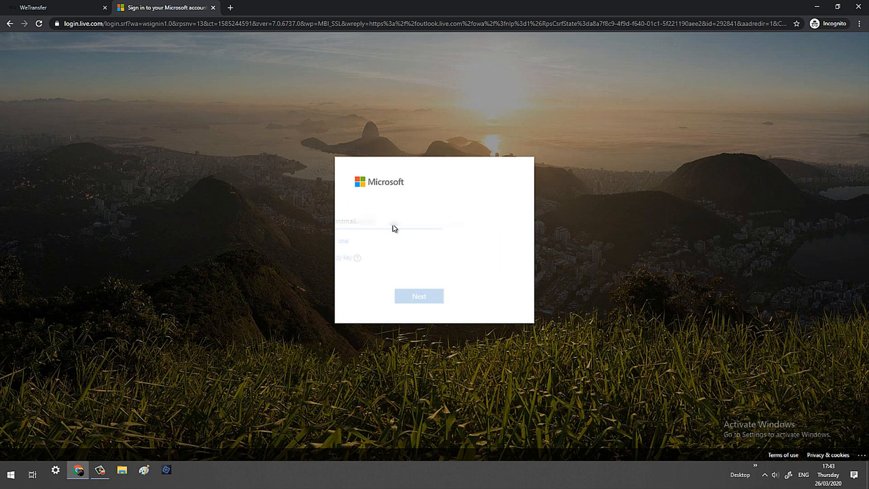
text(password)
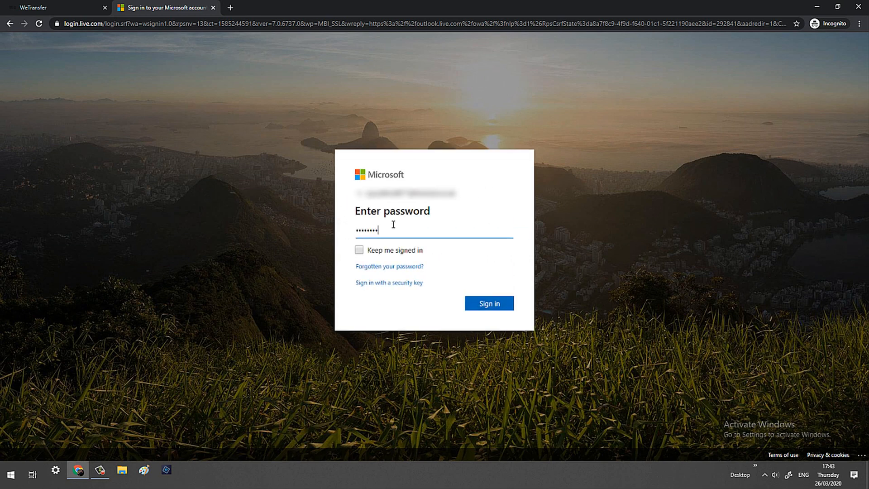
click(358, 250)
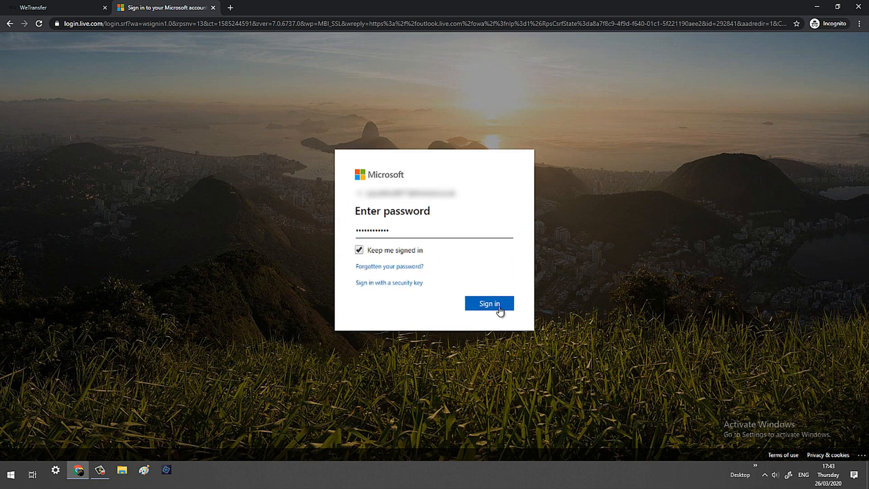
click(488, 304)
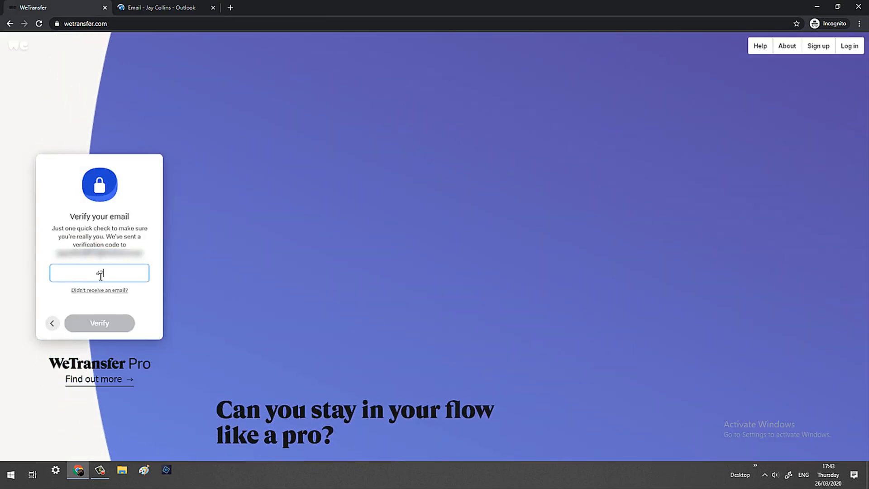
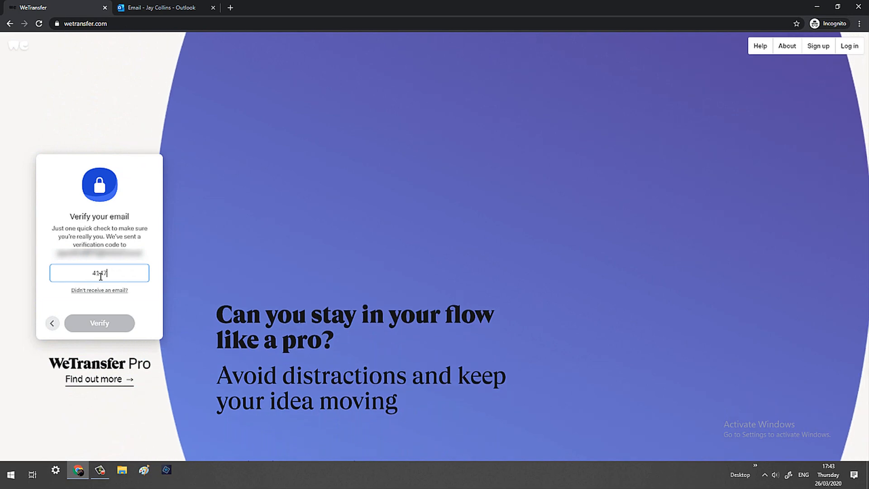
Enter the emailed verification code and verify the sender address so the transfer sends.
click(99, 324)
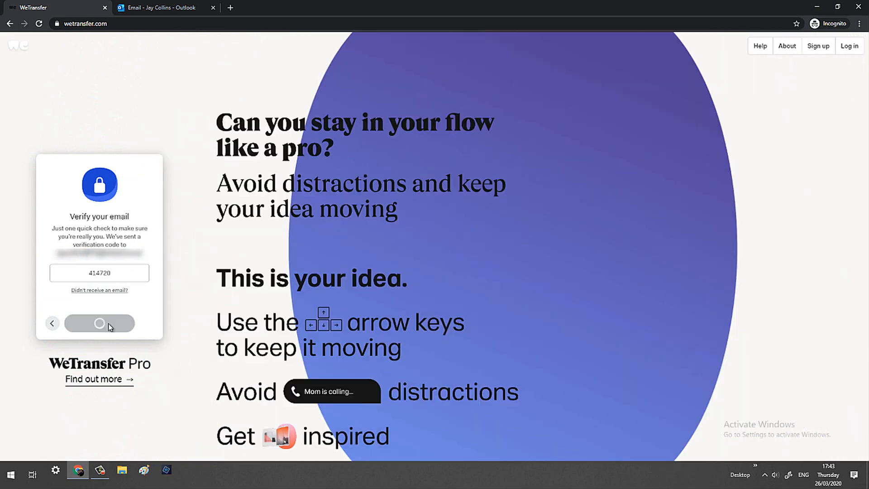
click(100, 323)
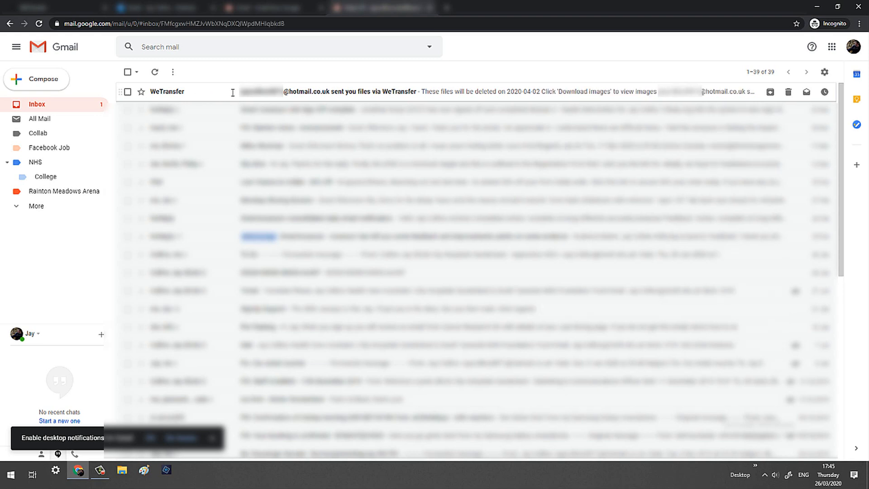
View the 'sent you files via WeTransfer' email and its download link in Gmail.
click(350, 92)
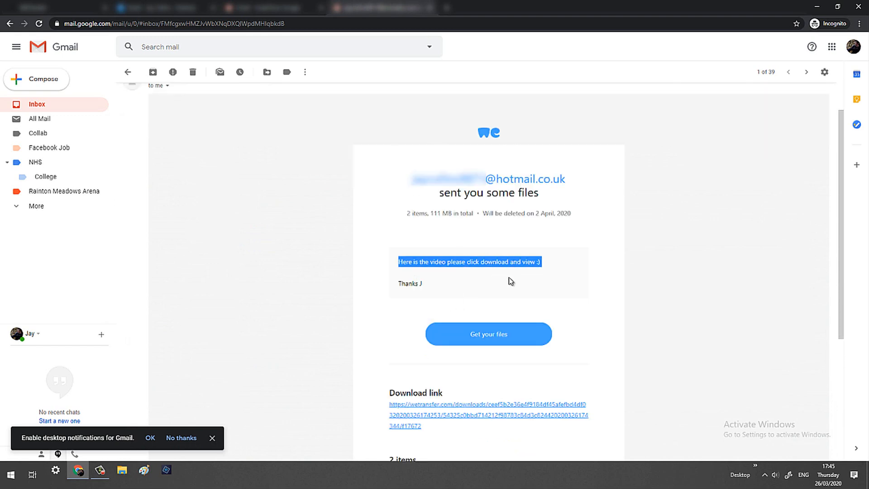
scroll(down, 3)
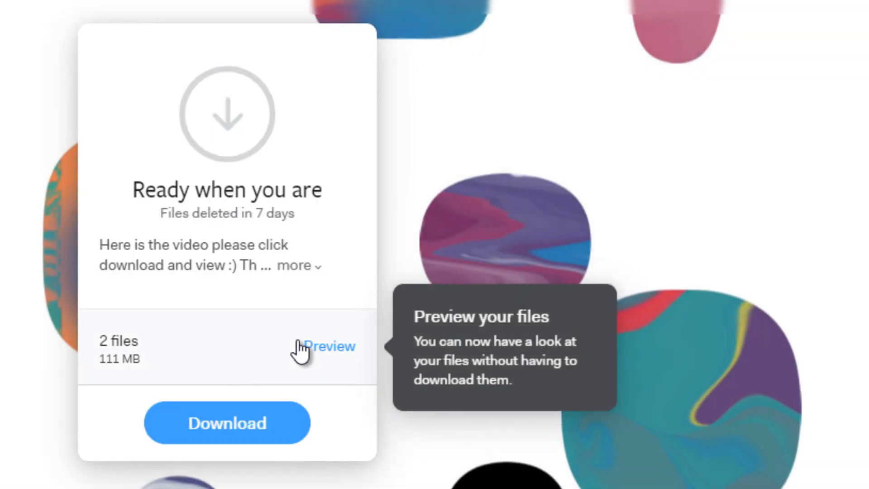
Preview the transfer and download both files as one 111 MB zip.
click(330, 347)
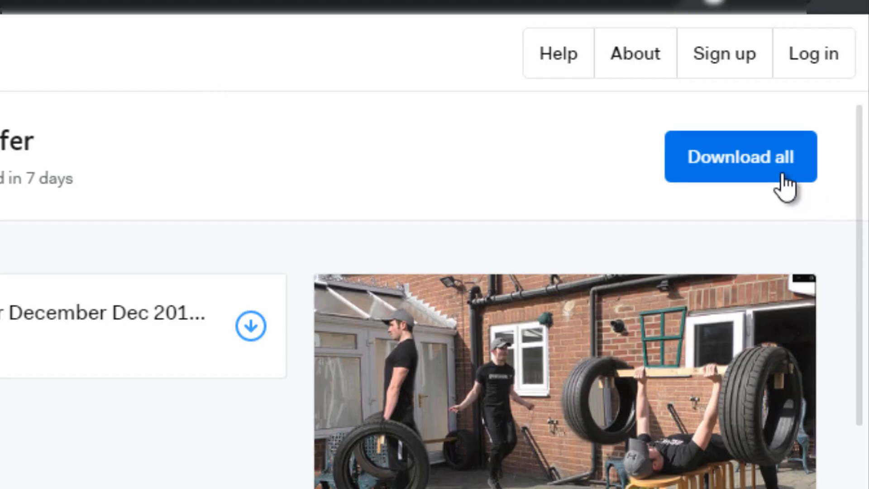
click(740, 156)
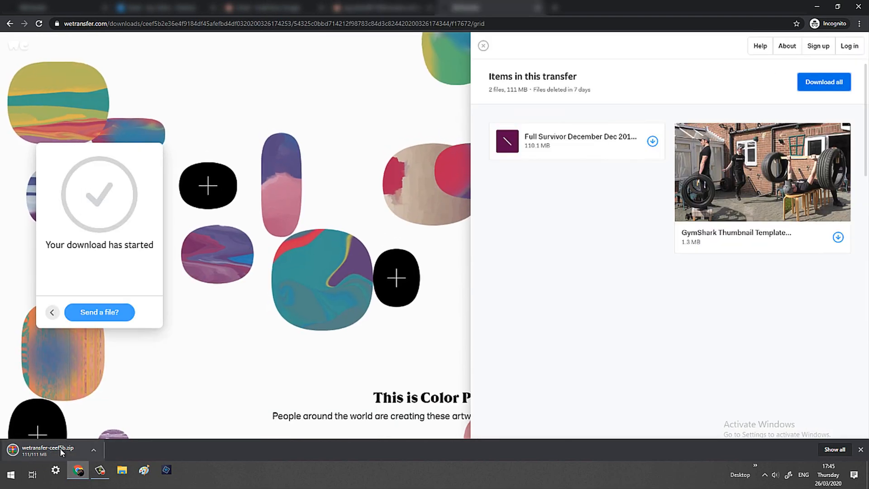
View the downloaded zip in WinRAR, selecting the Survivor video and GymShark image inside.
click(48, 451)
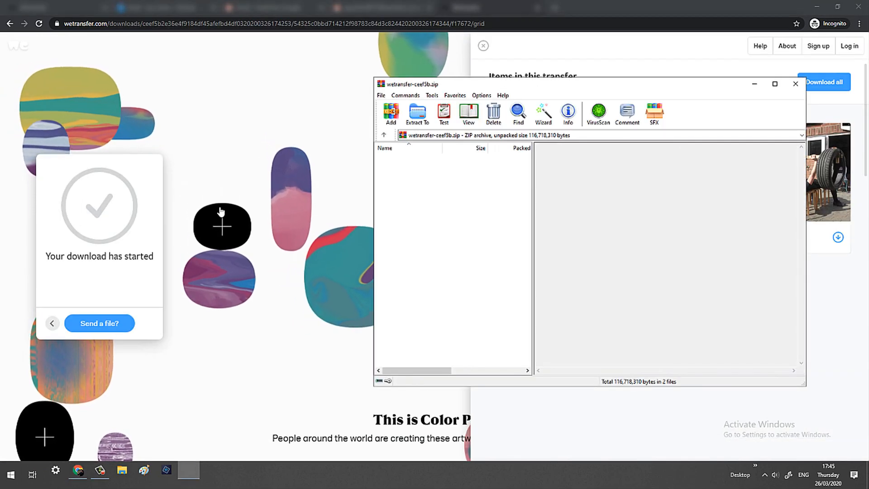
click(413, 166)
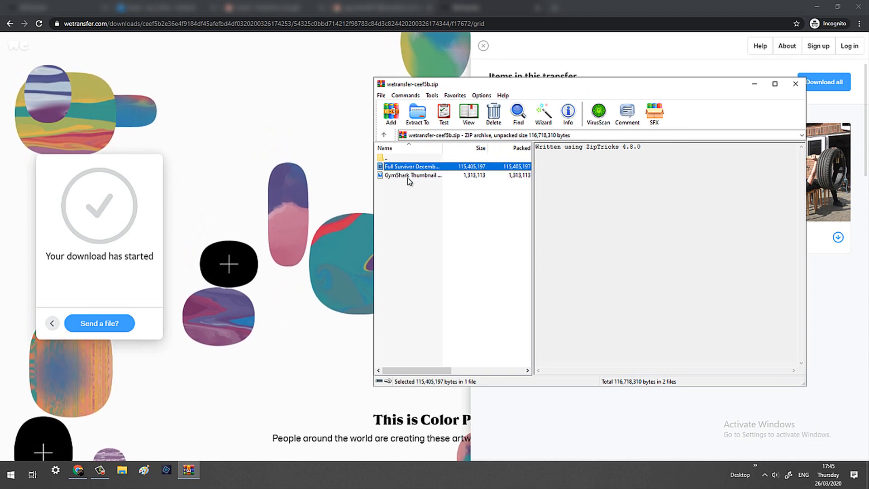
click(412, 175)
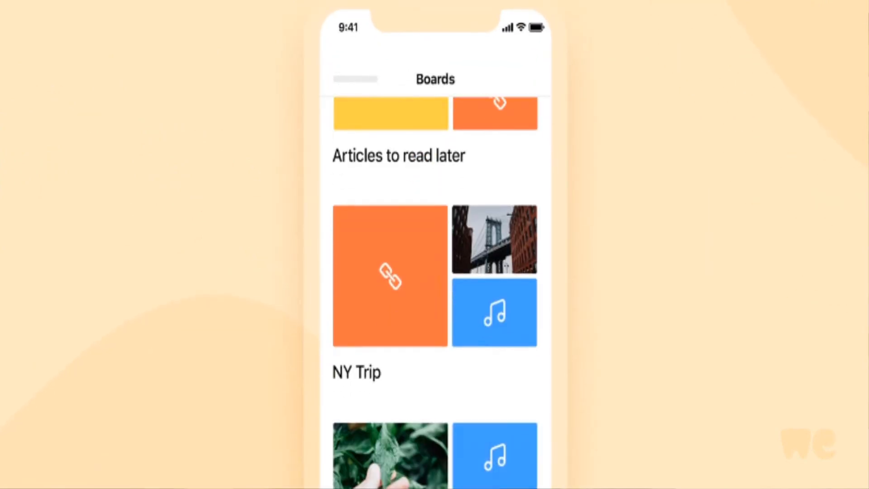
click(356, 372)
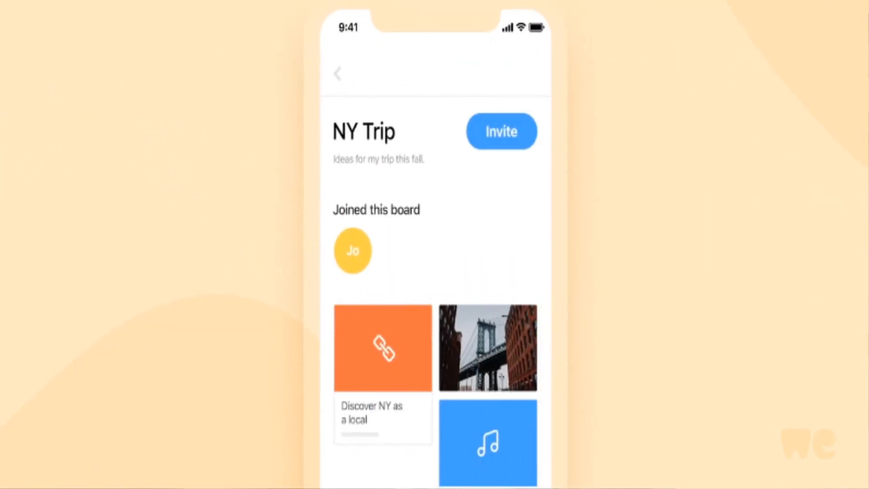